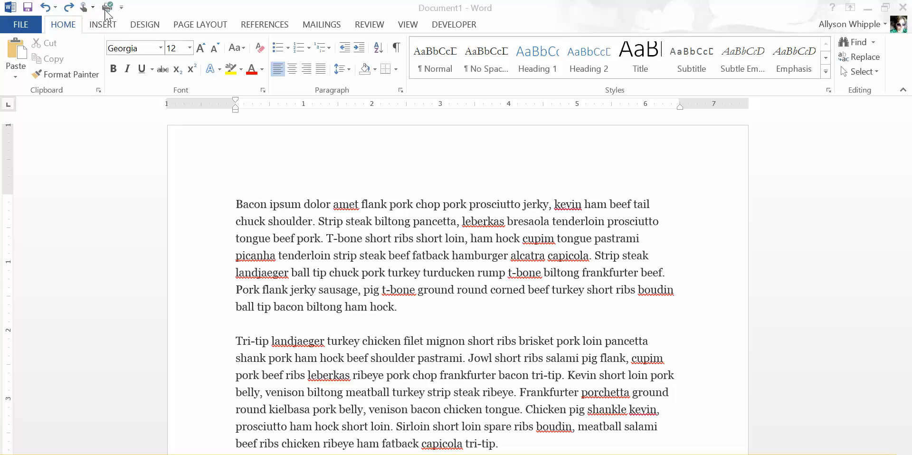
- Show the References tools and expand the Insert Citation dropdown
left_click(264, 25)
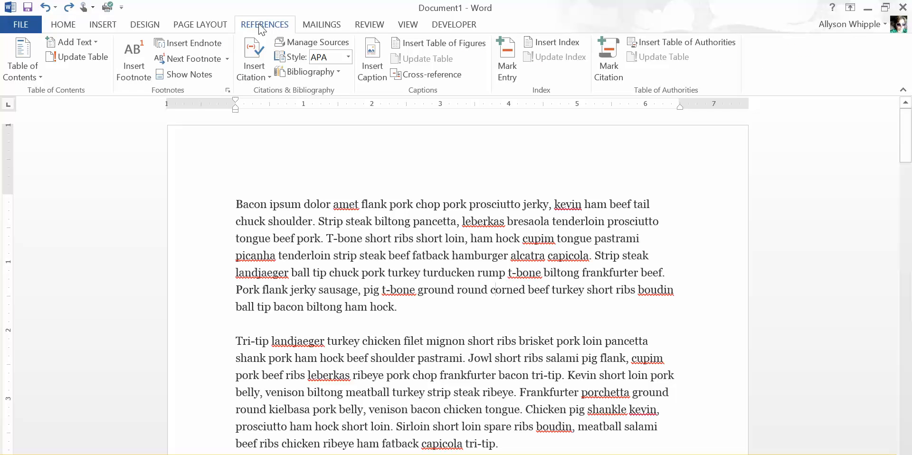
mouse_move(254, 58)
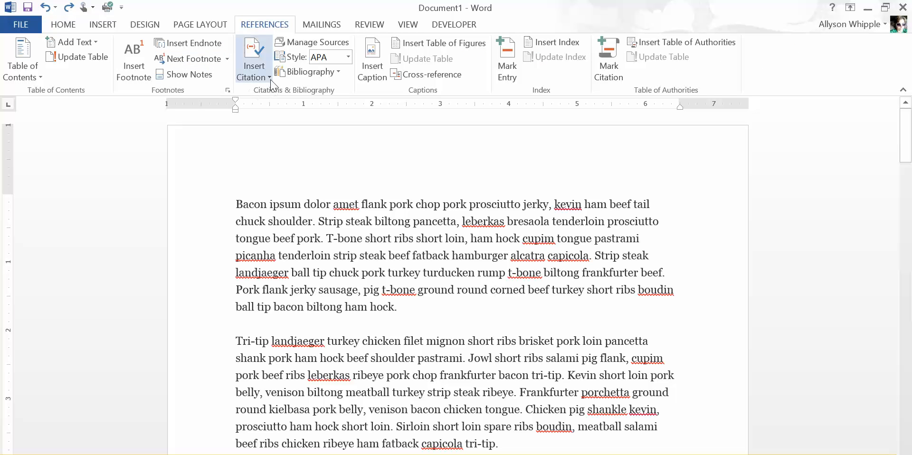
left_click(253, 64)
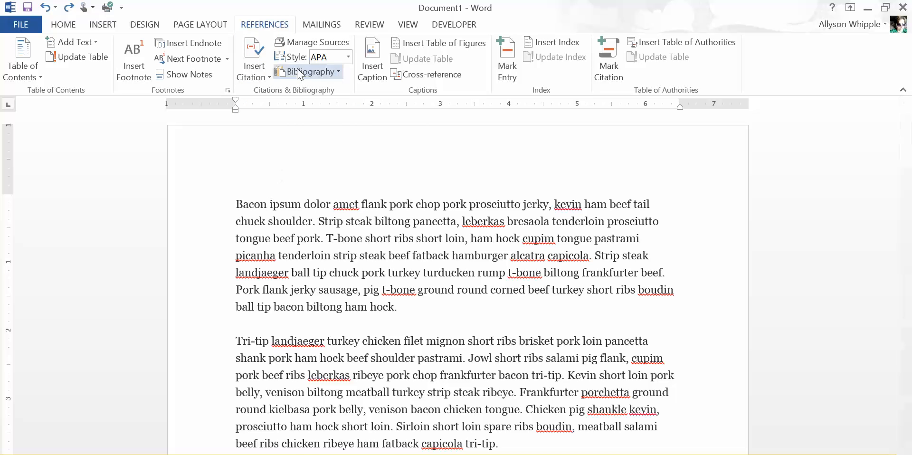
mouse_move(253, 58)
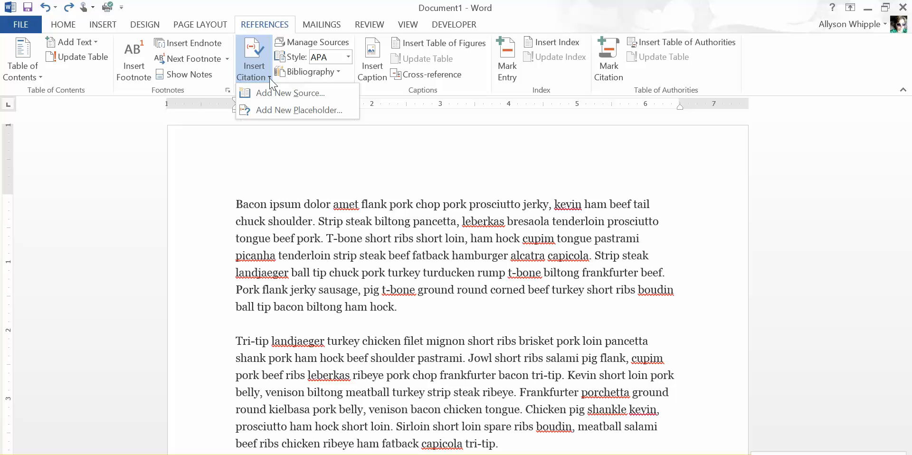
mouse_move(297, 111)
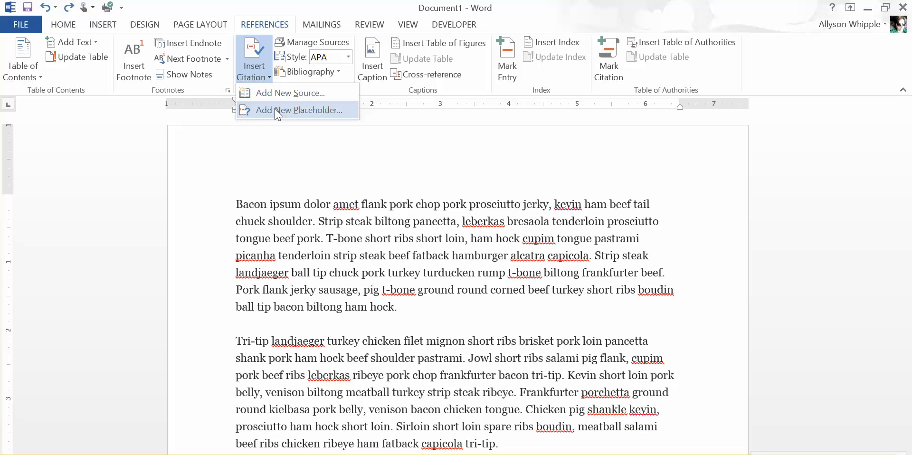
- Add a new placeholder citation tagged 'Whipple' after 'Bacon'
left_click(296, 110)
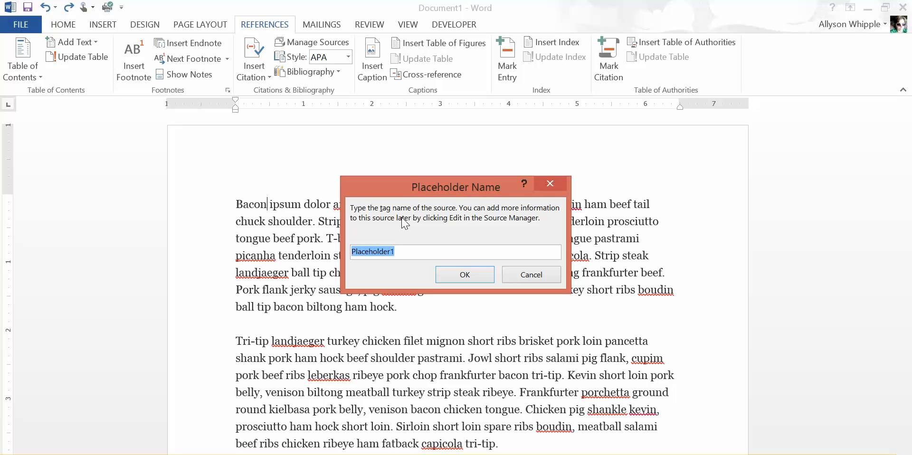
type("Whipple")
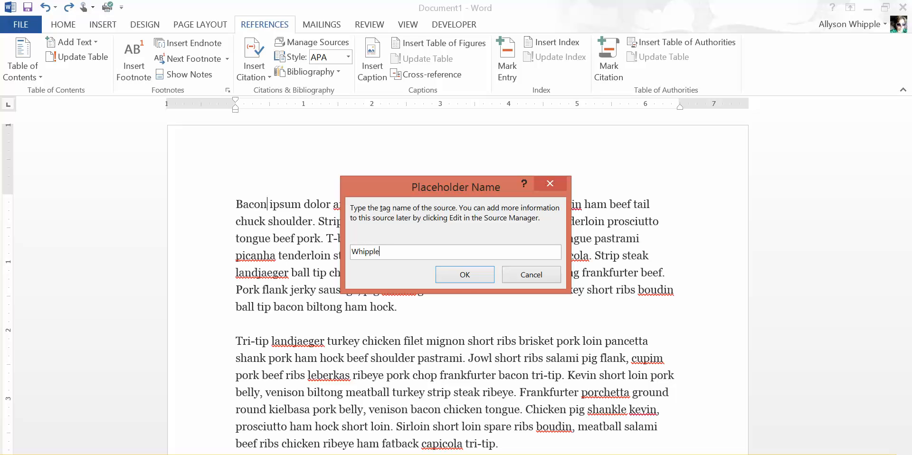
left_click(463, 274)
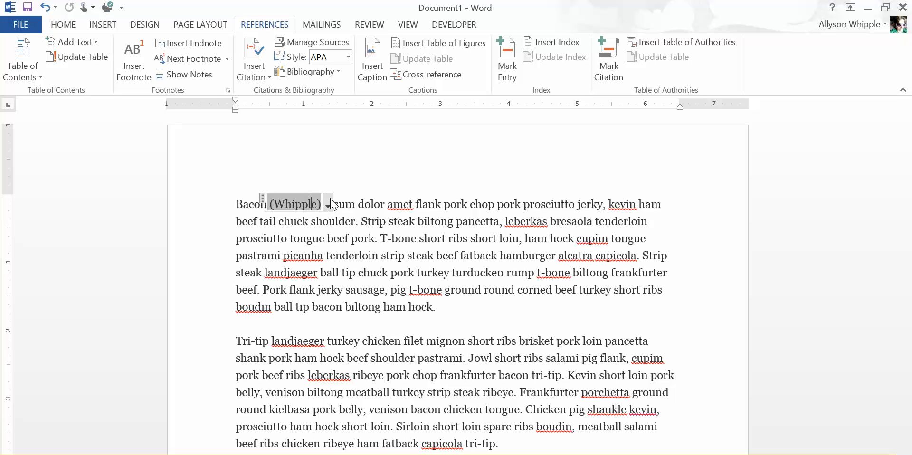
- Enter pages 33-55 in the Whipple citation's Edit Citation settings
left_click(327, 203)
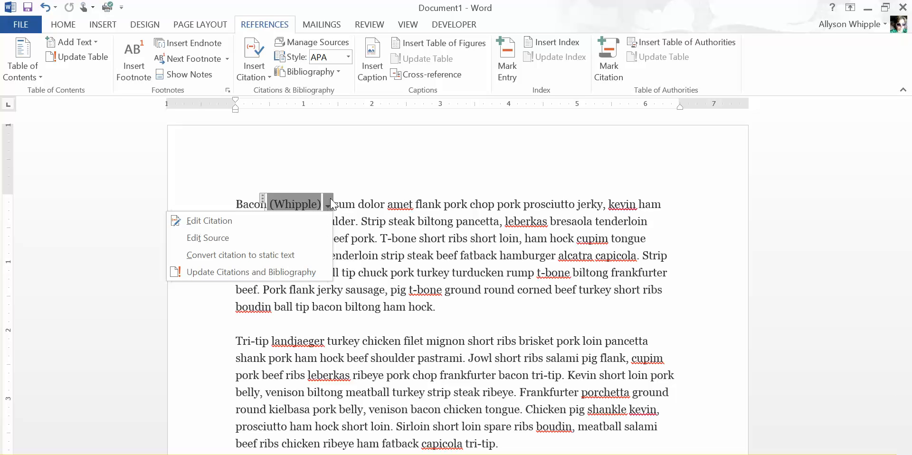
mouse_move(343, 210)
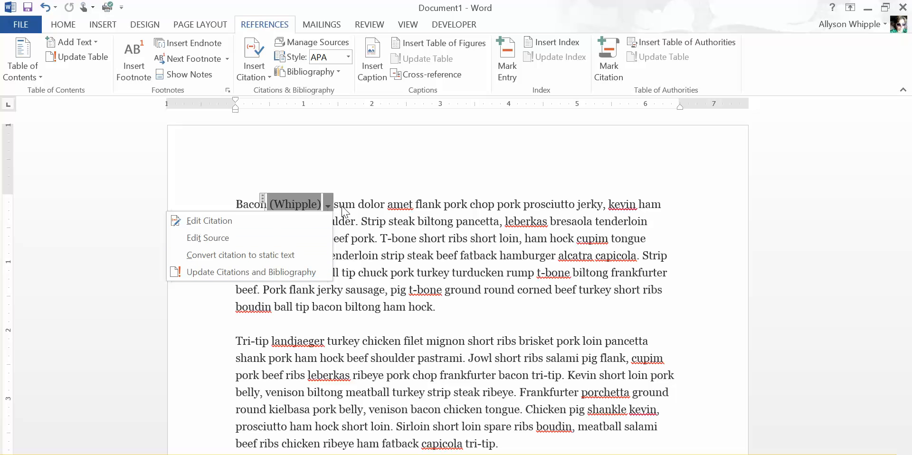
mouse_move(267, 223)
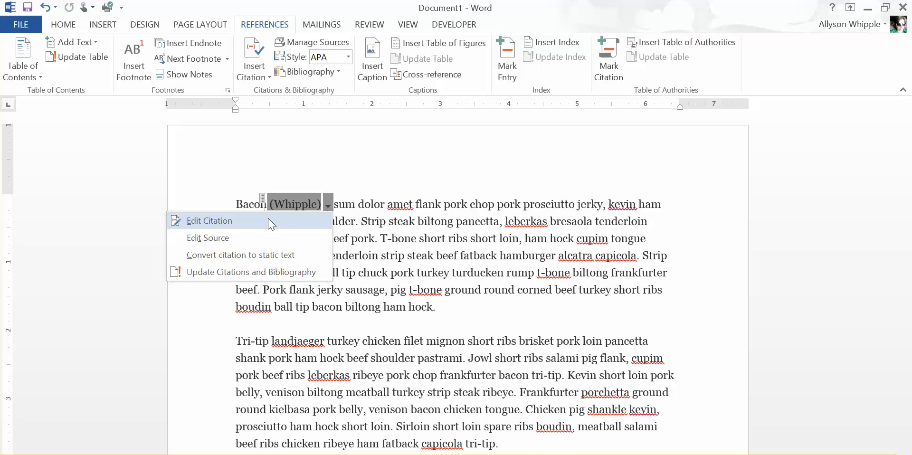
mouse_move(243, 238)
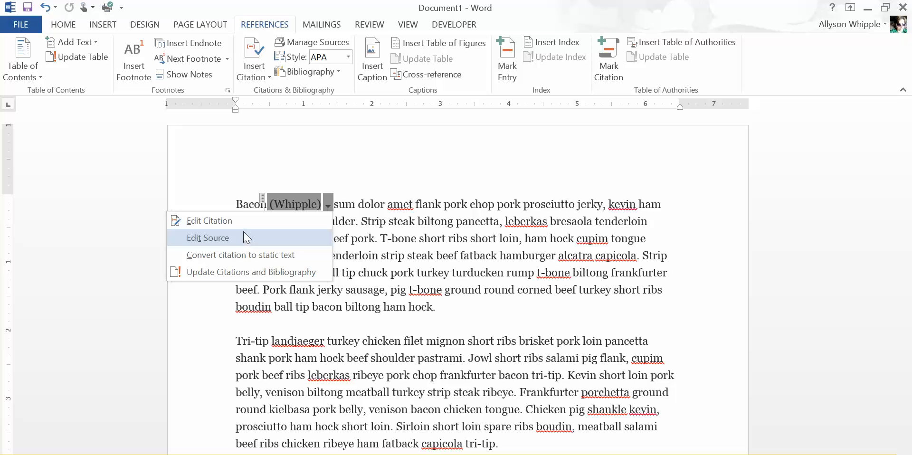
left_click(209, 220)
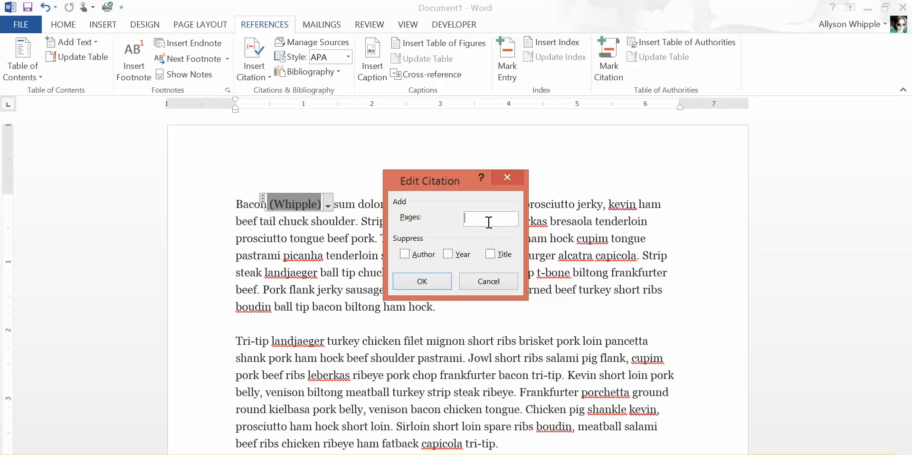
type("33-55")
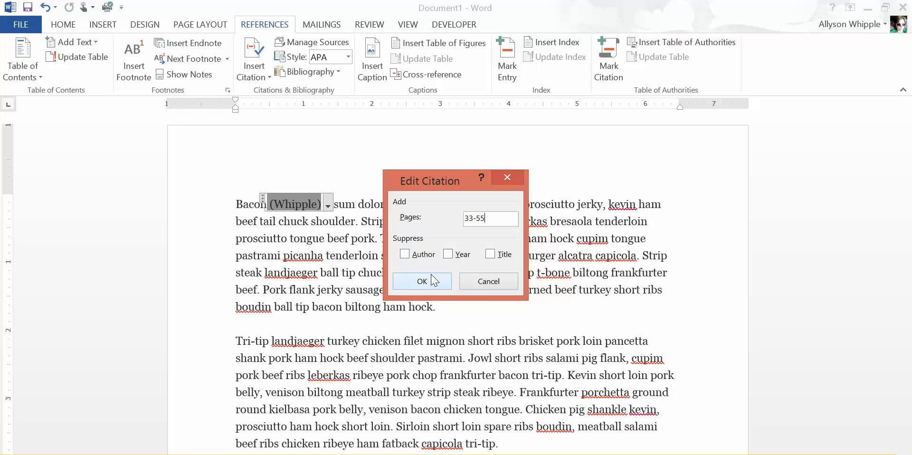
left_click(422, 281)
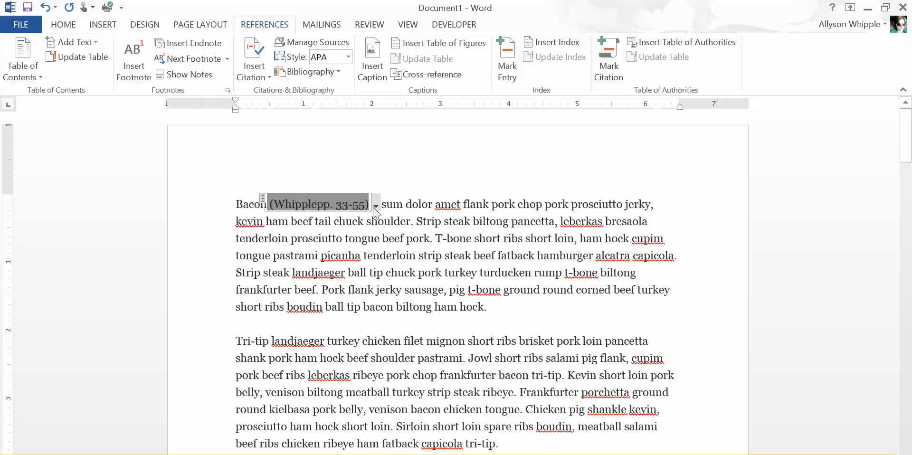
left_click(375, 204)
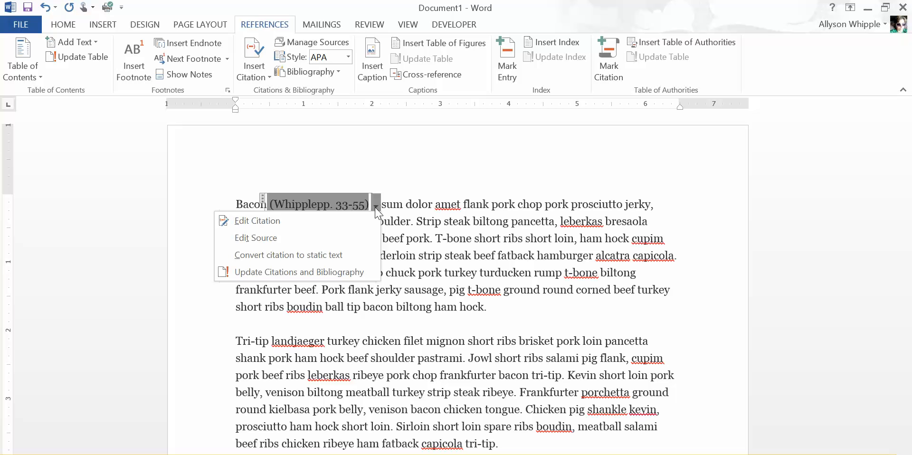
left_click(255, 238)
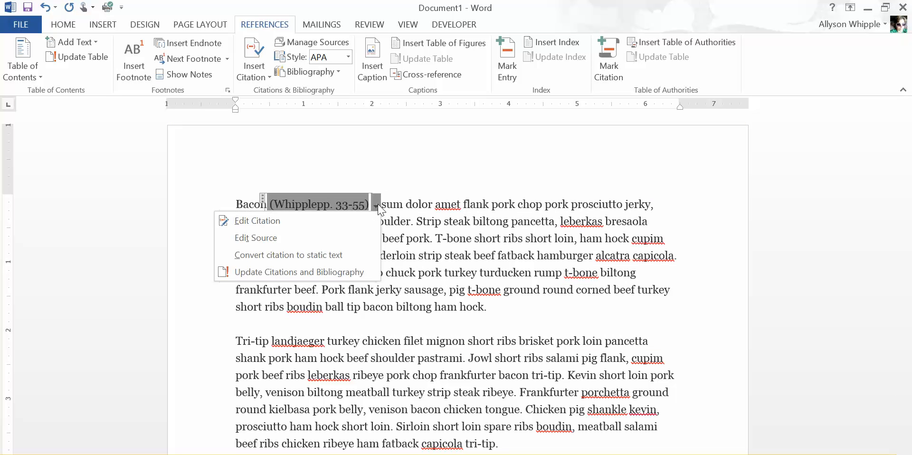
- Make the source a Journal Article: Whipple, Allyson; Demonstration for Class; Journal of Microsoft Word; 2015
left_click(256, 238)
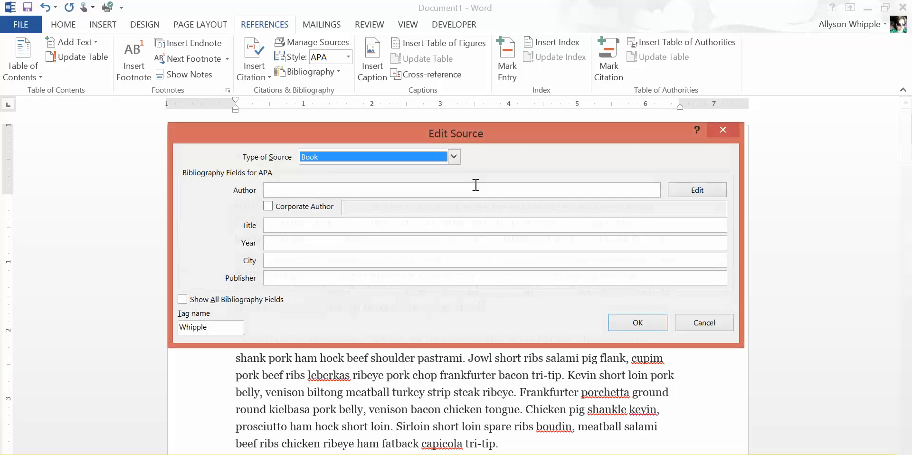
left_click(453, 156)
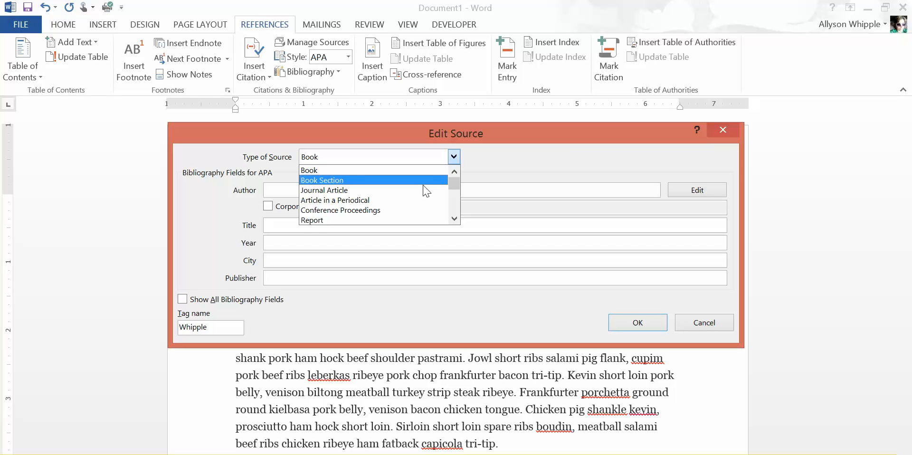
left_click(324, 190)
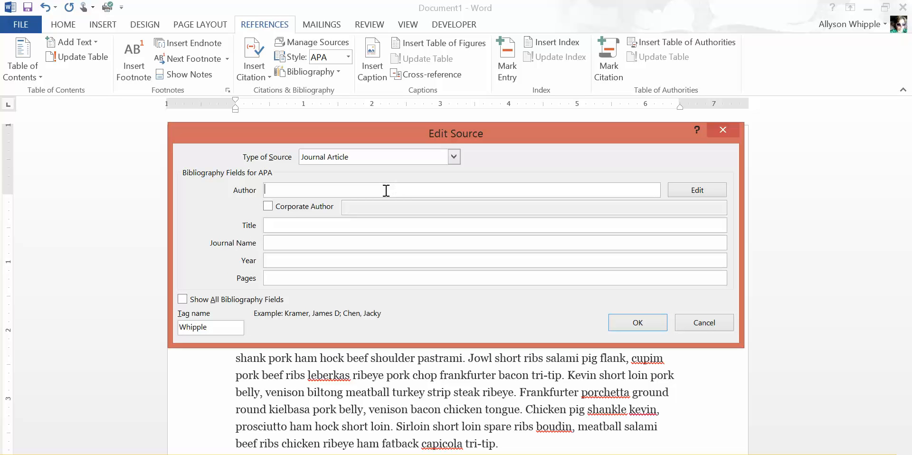
type("Whipple, Allyson")
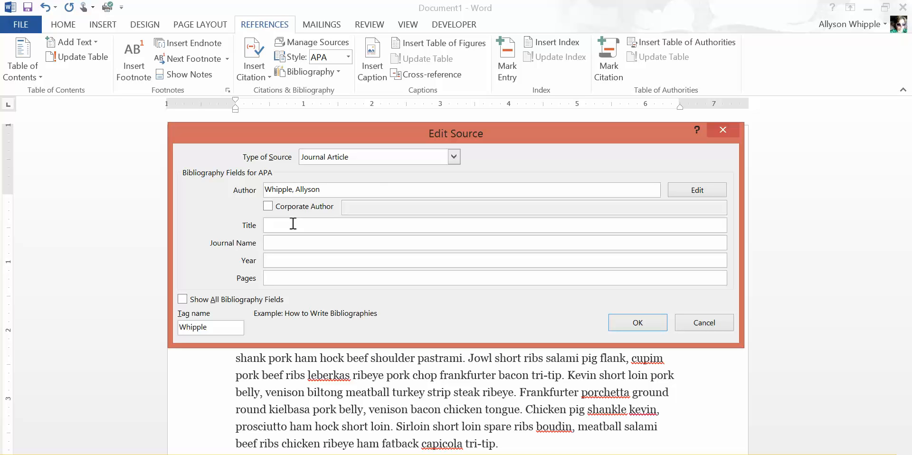
type("Demonstration fo")
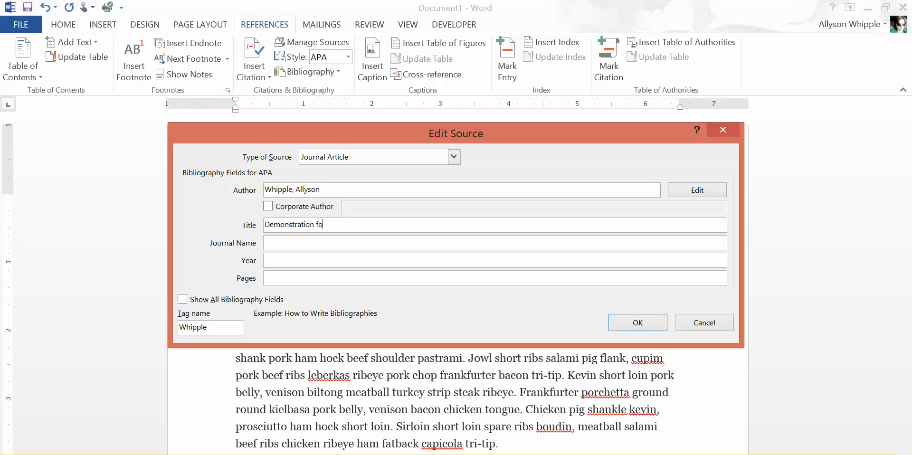
type("r Class")
left_click(495, 242)
type("J")
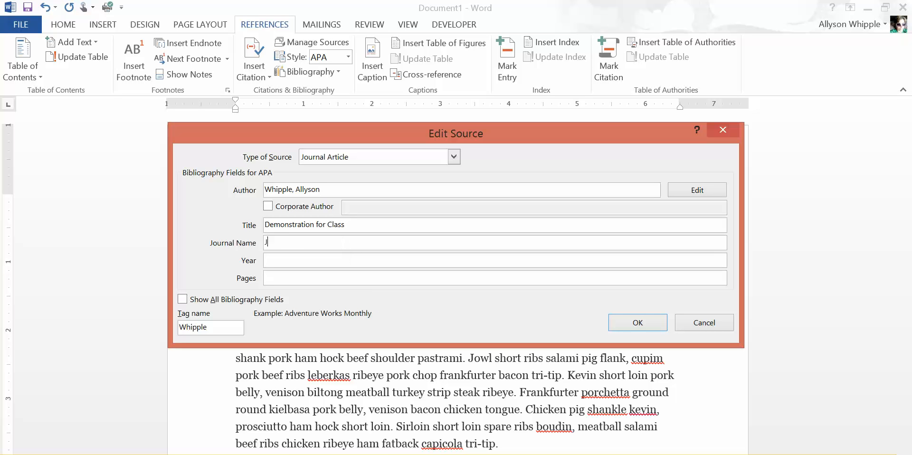
type("ournal of Microsfo")
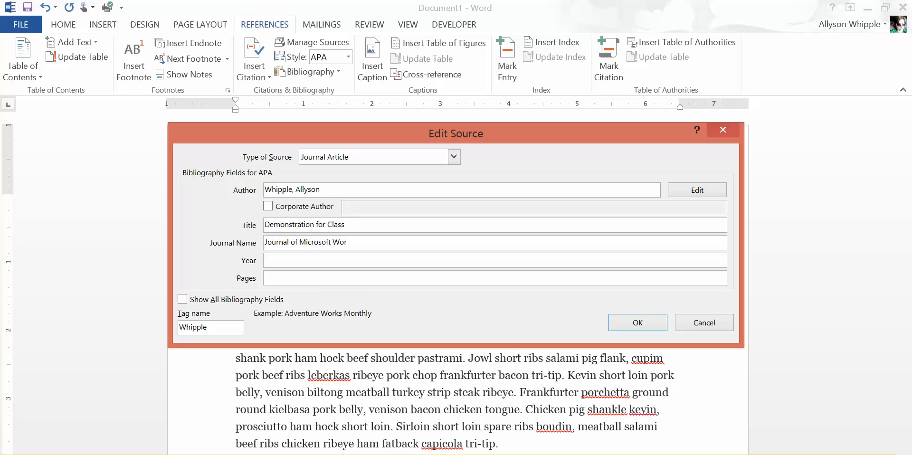
type("2")
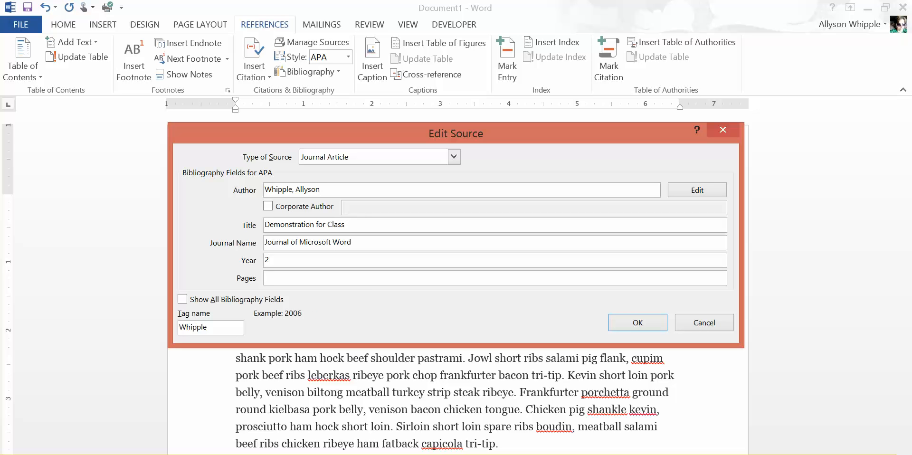
type("015")
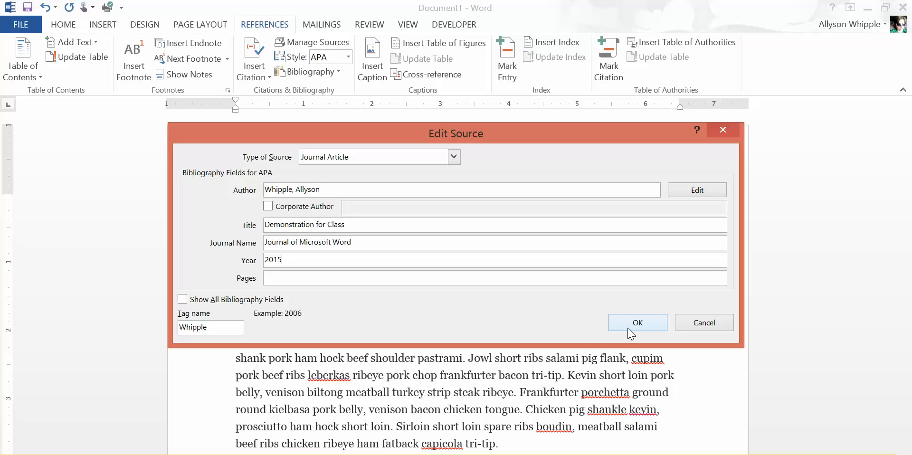
mouse_move(348, 304)
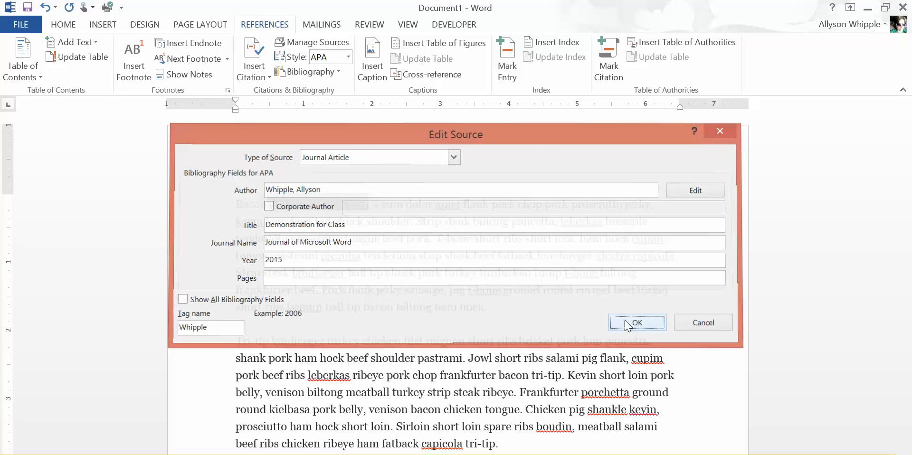
- Suppress the year so the citation reads (Whipple, pp. 33-55)
left_click(636, 323)
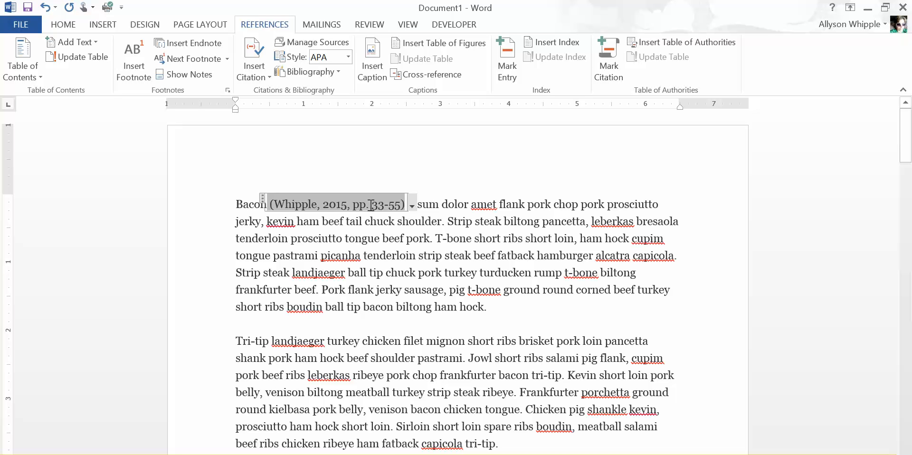
left_click(412, 204)
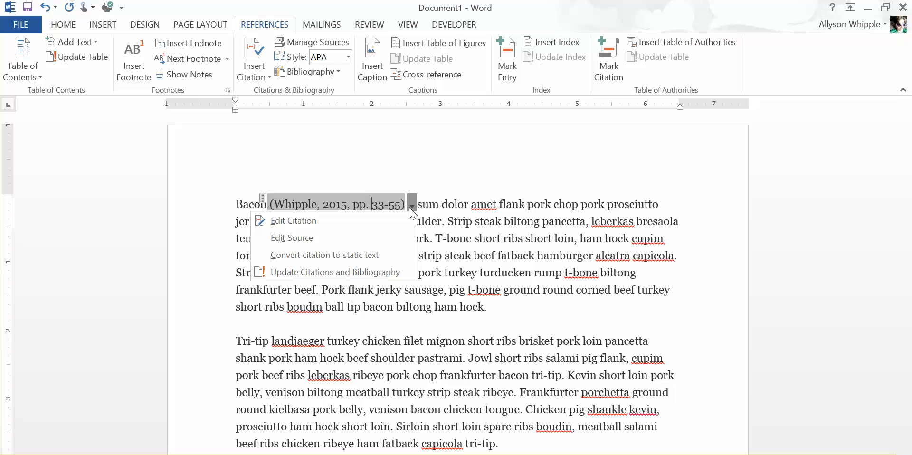
left_click(293, 220)
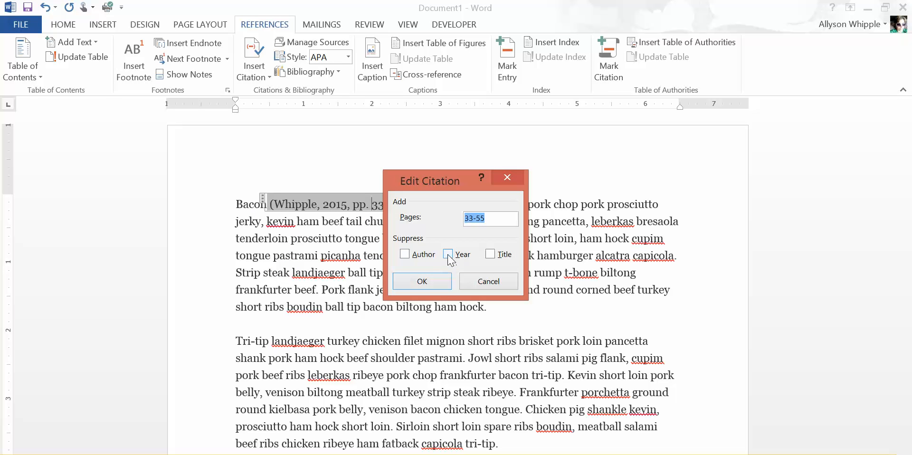
left_click(448, 254)
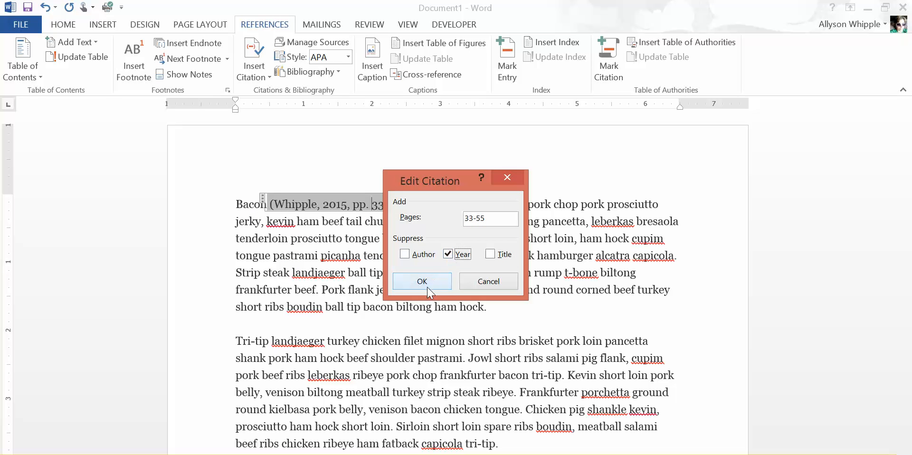
left_click(421, 281)
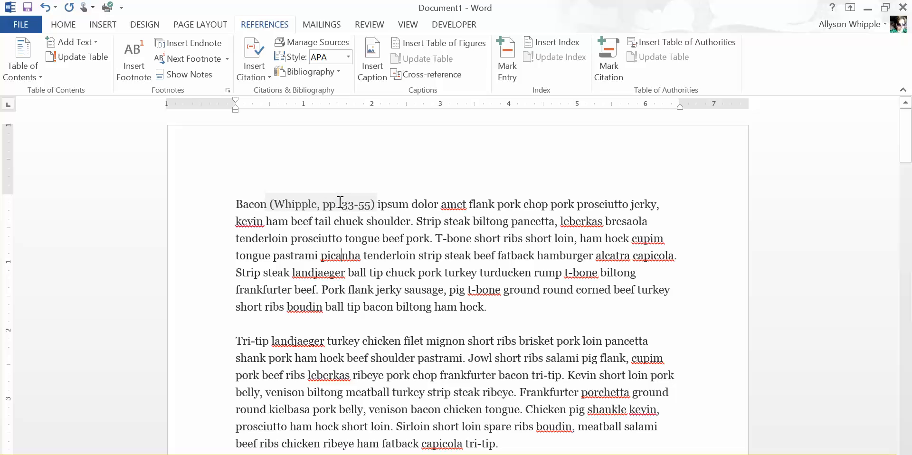
- Bring up the Edit Citation settings for the Whipple citation
left_click(303, 204)
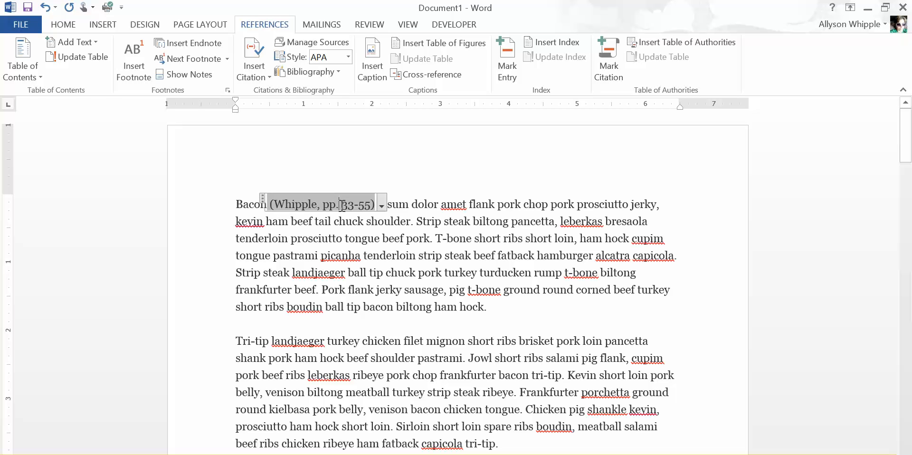
left_click(382, 204)
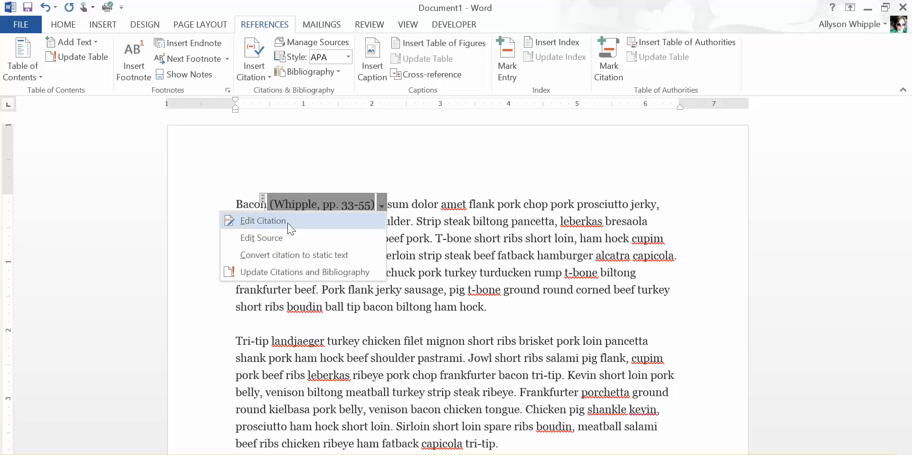
left_click(262, 220)
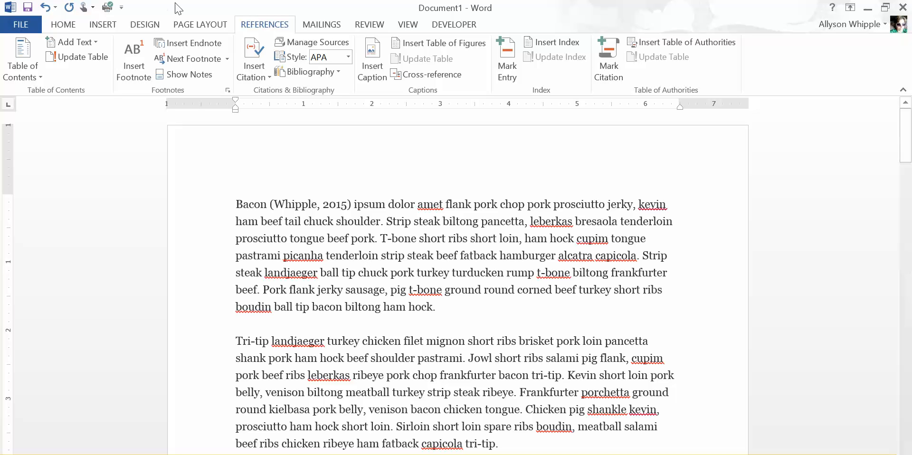
mouse_move(489, 157)
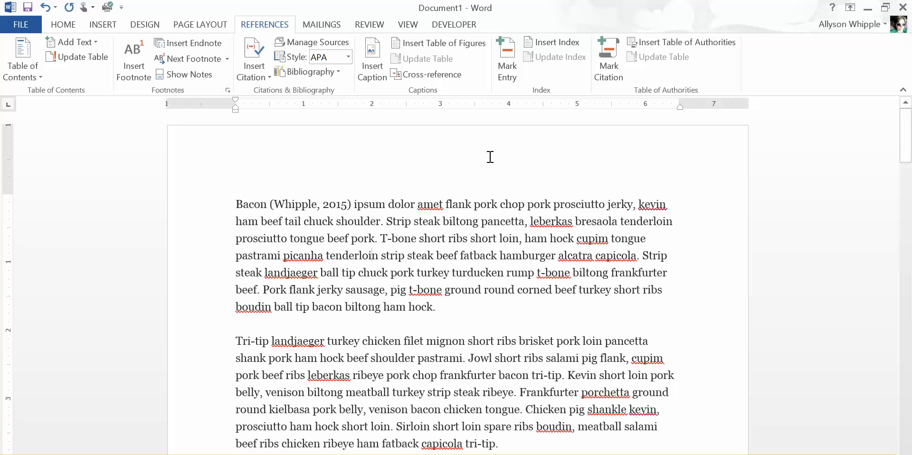